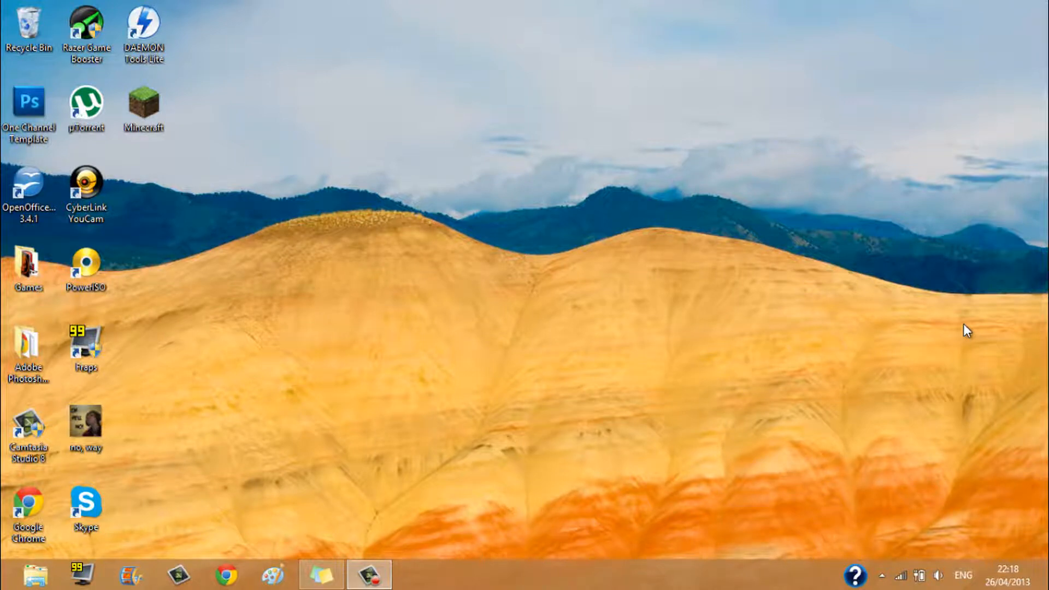
mouse_move(841, 328)
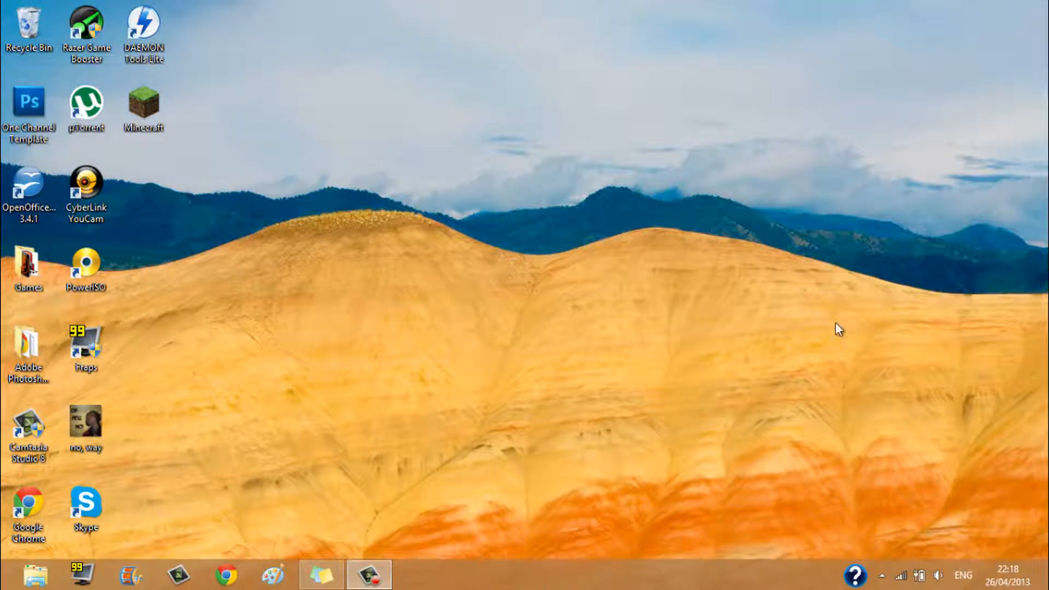
mouse_move(488, 456)
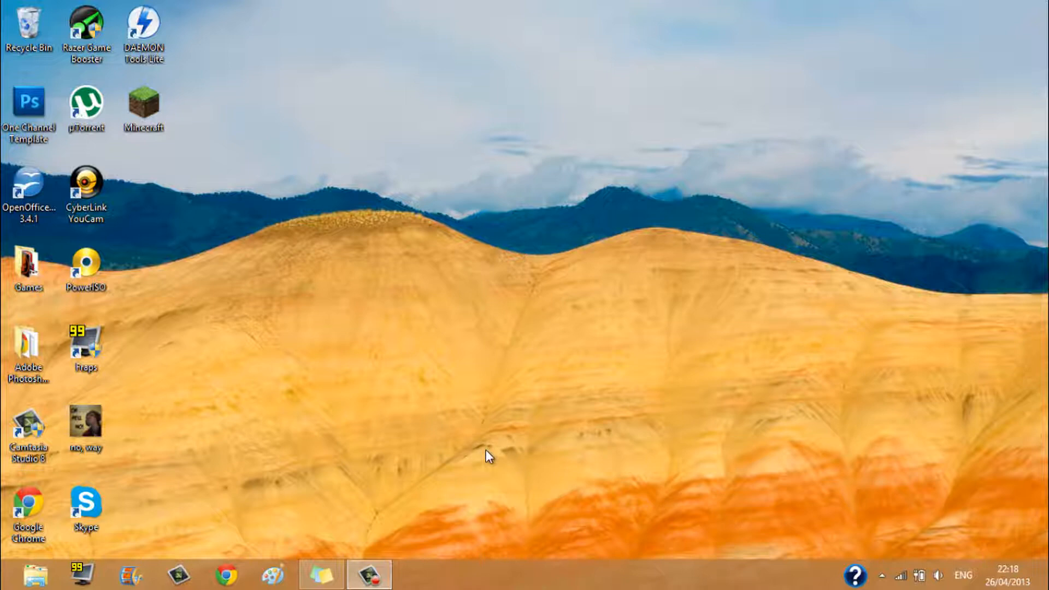
mouse_move(490, 457)
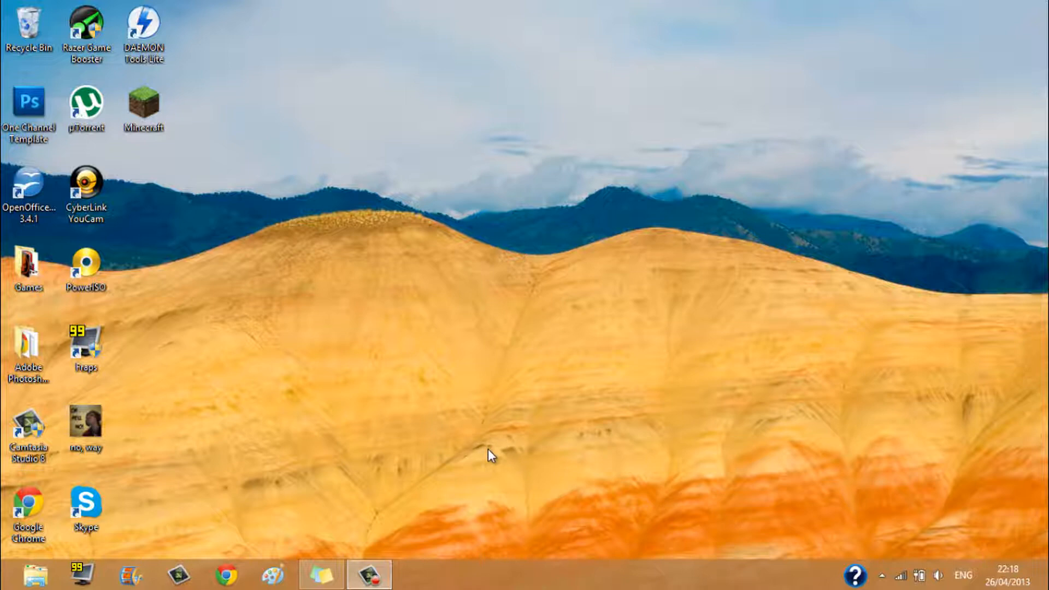
mouse_move(445, 457)
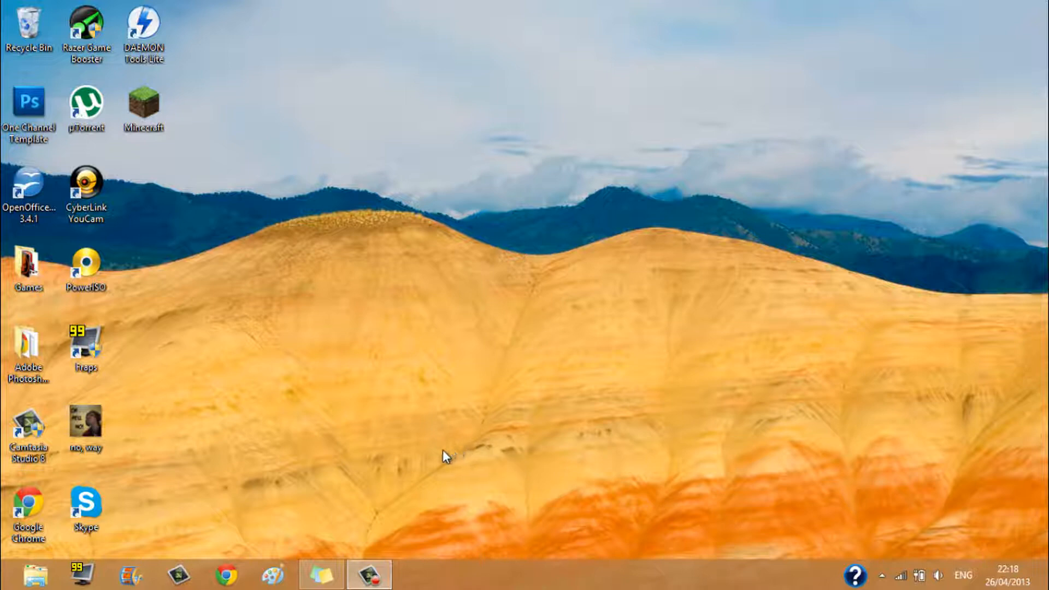
mouse_move(230, 528)
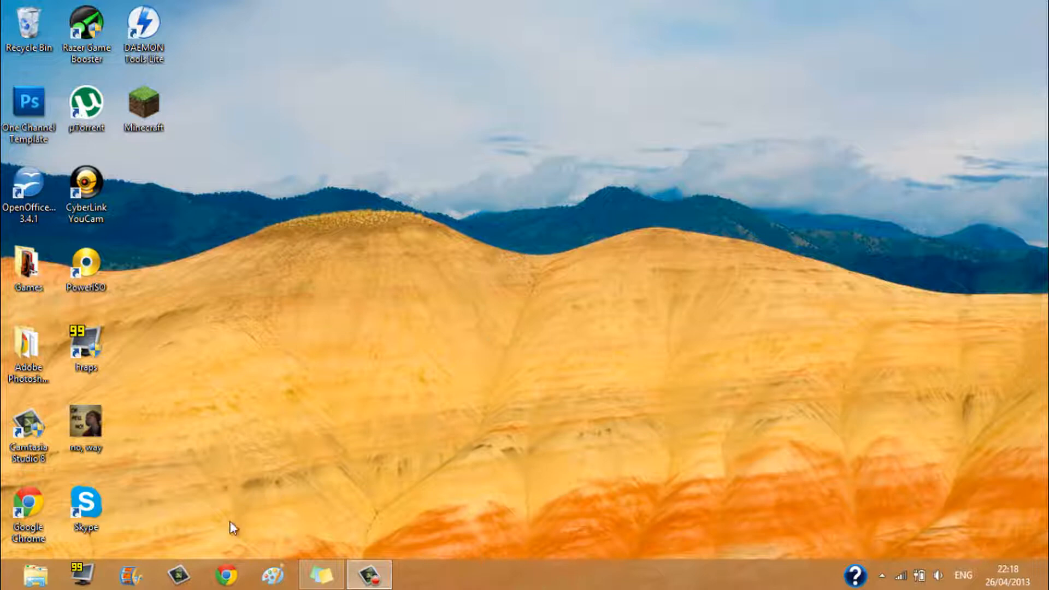
Search Google for 'optifine' in Chrome and open the official OptiFine site result
click(226, 575)
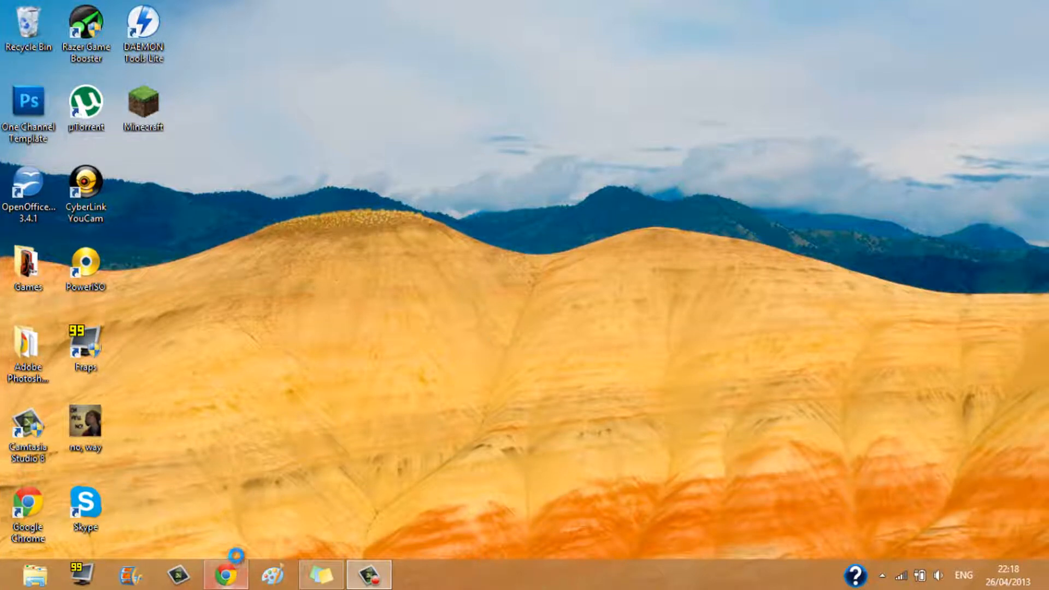
click(225, 573)
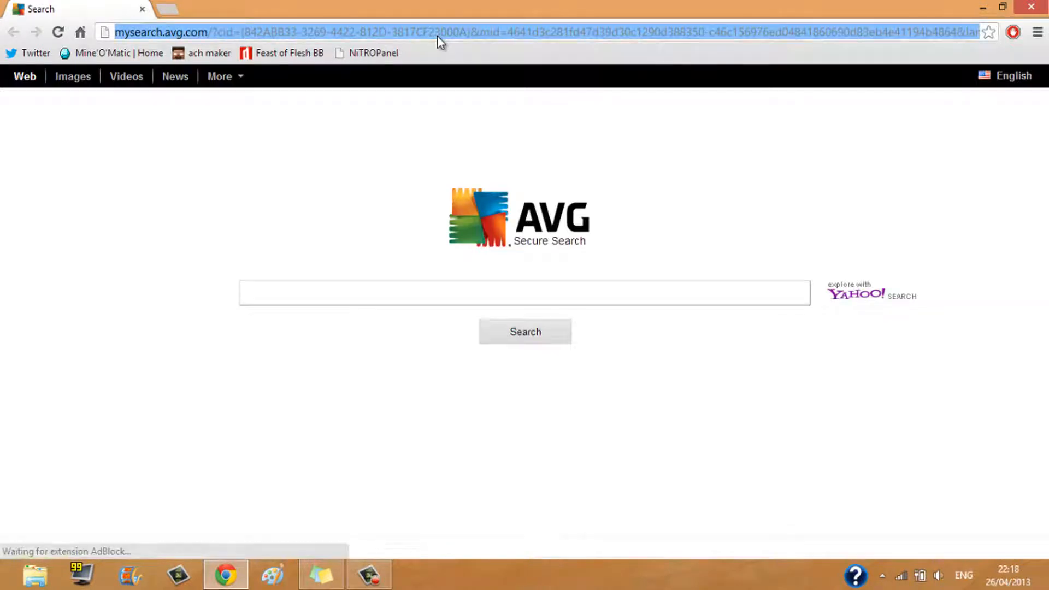
text(optifine)
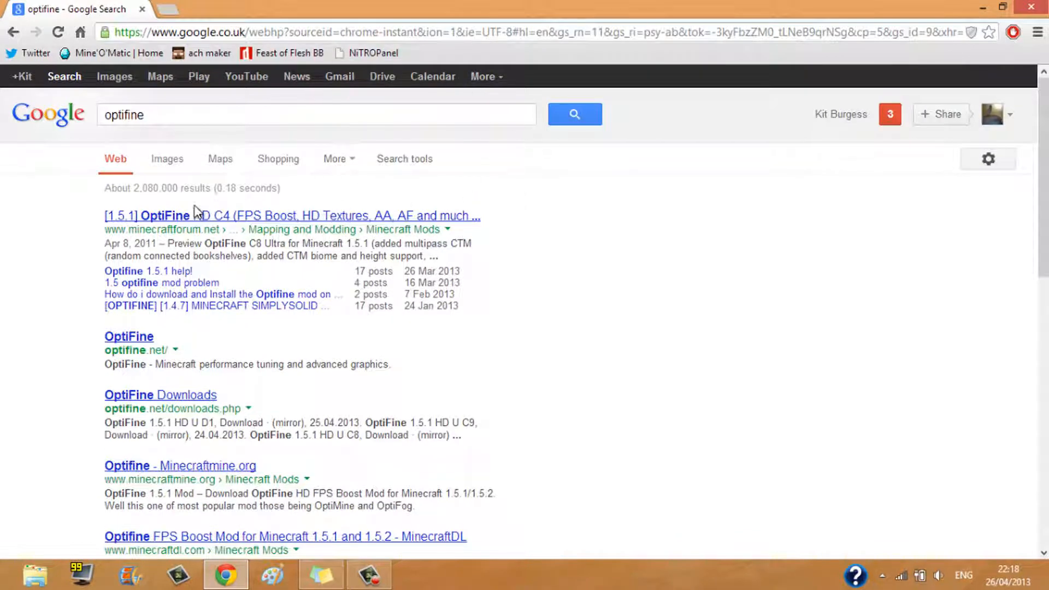
mouse_move(385, 201)
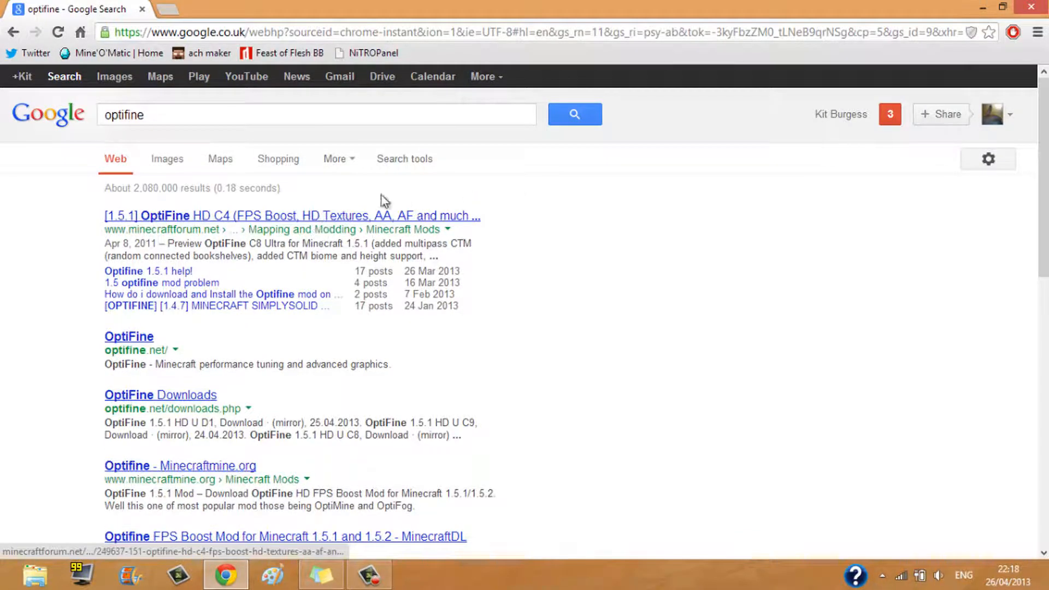
click(129, 337)
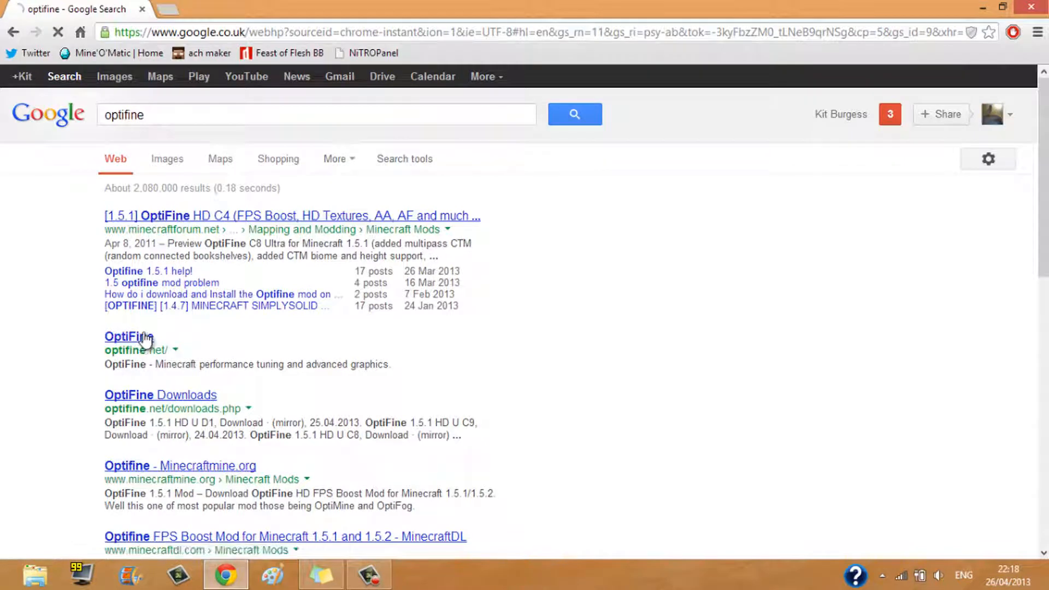
click(123, 336)
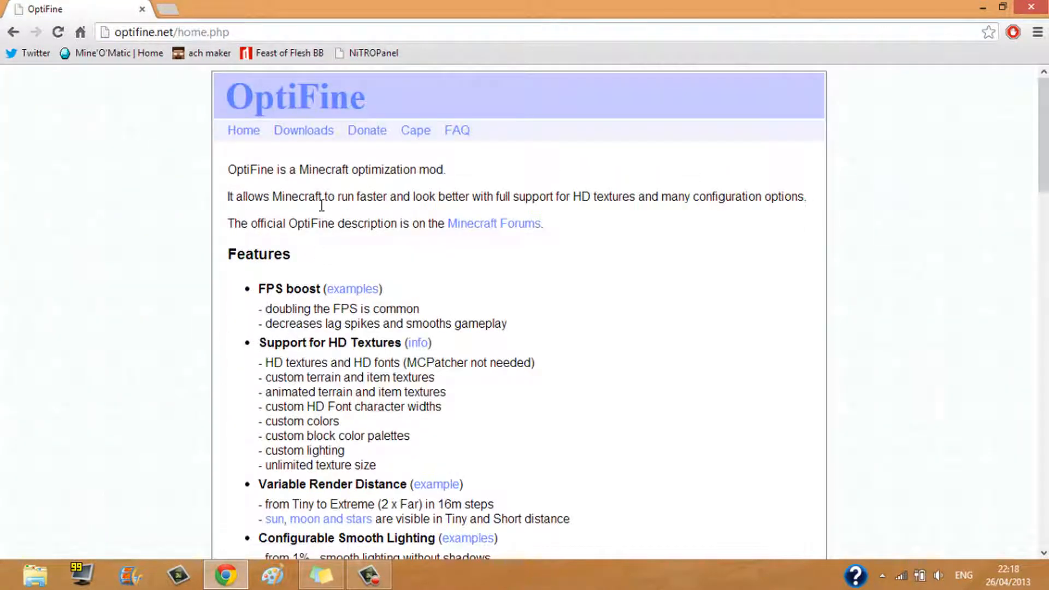
mouse_move(304, 130)
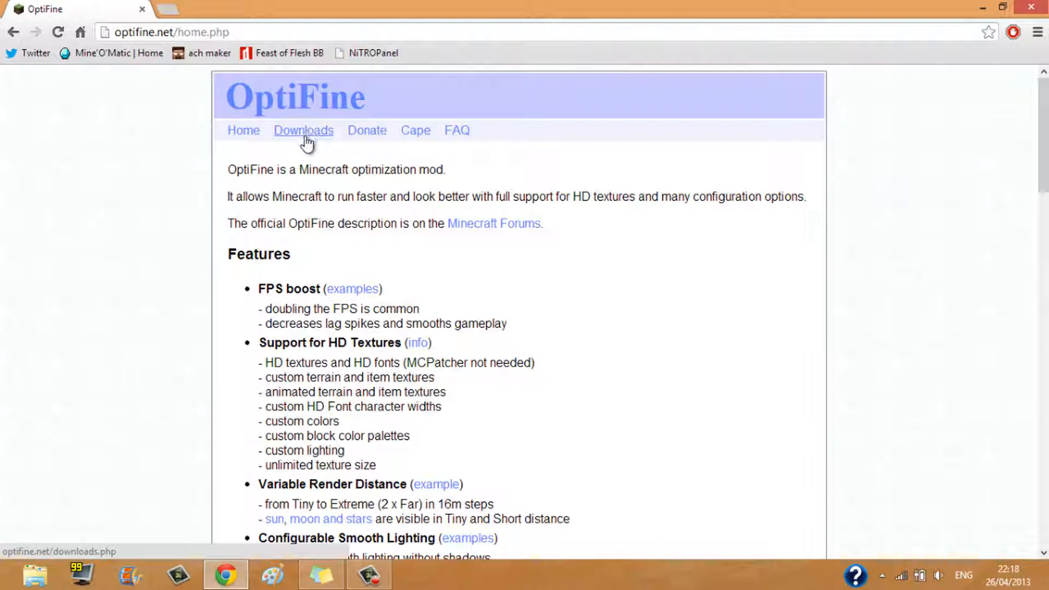
mouse_move(301, 137)
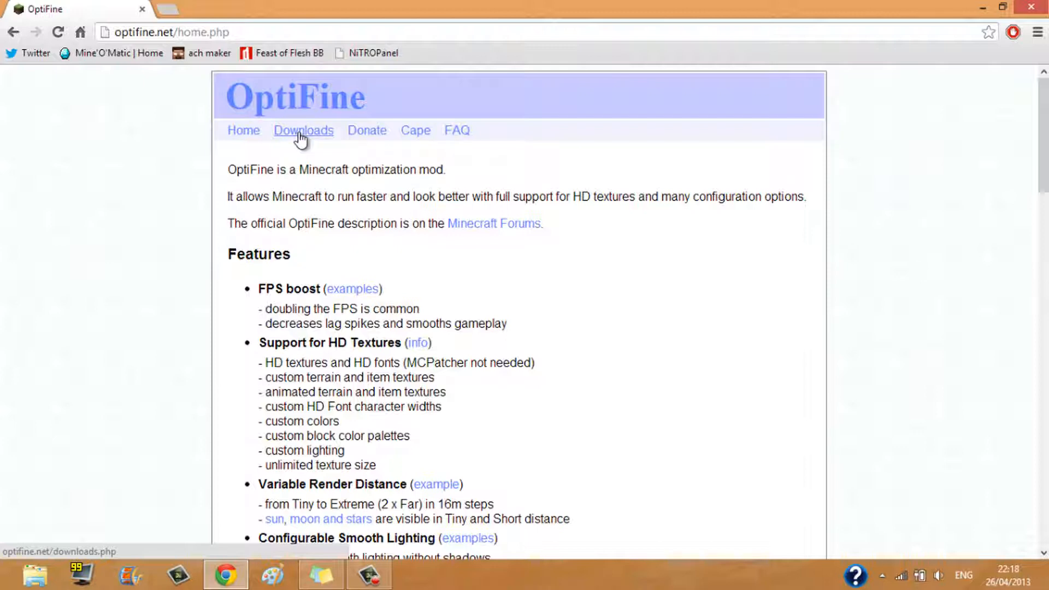
Go to the OptiFine Downloads list and choose the OptiFine 1.5.1 HD D1 download
click(303, 130)
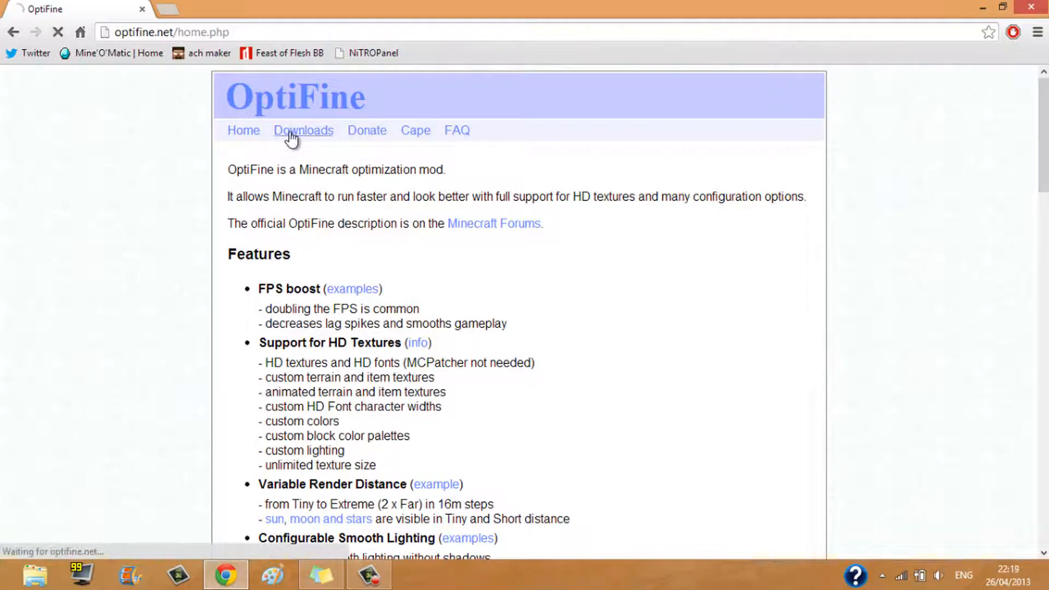
click(303, 130)
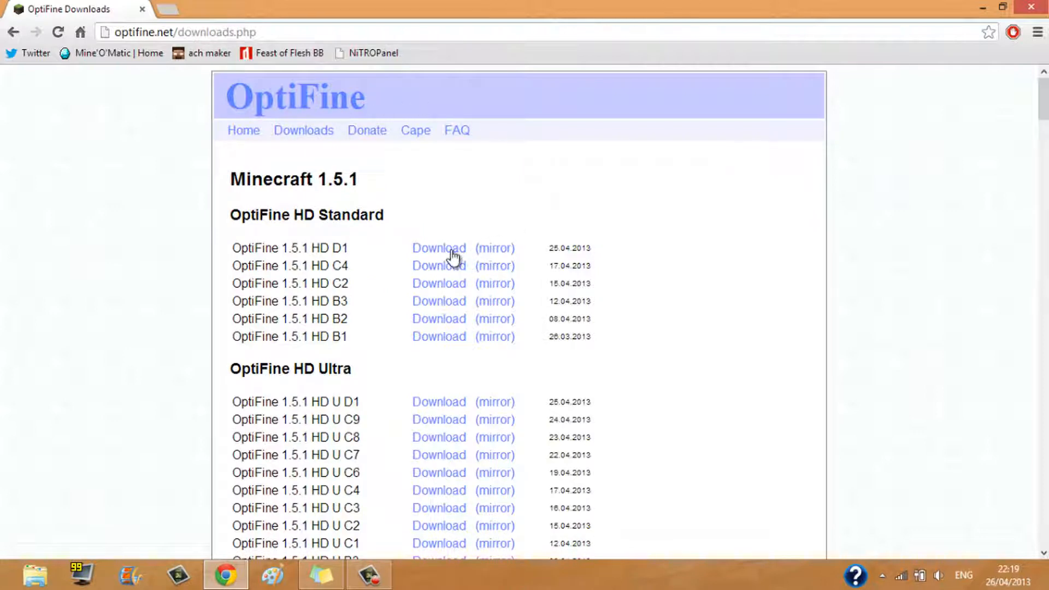
mouse_move(315, 251)
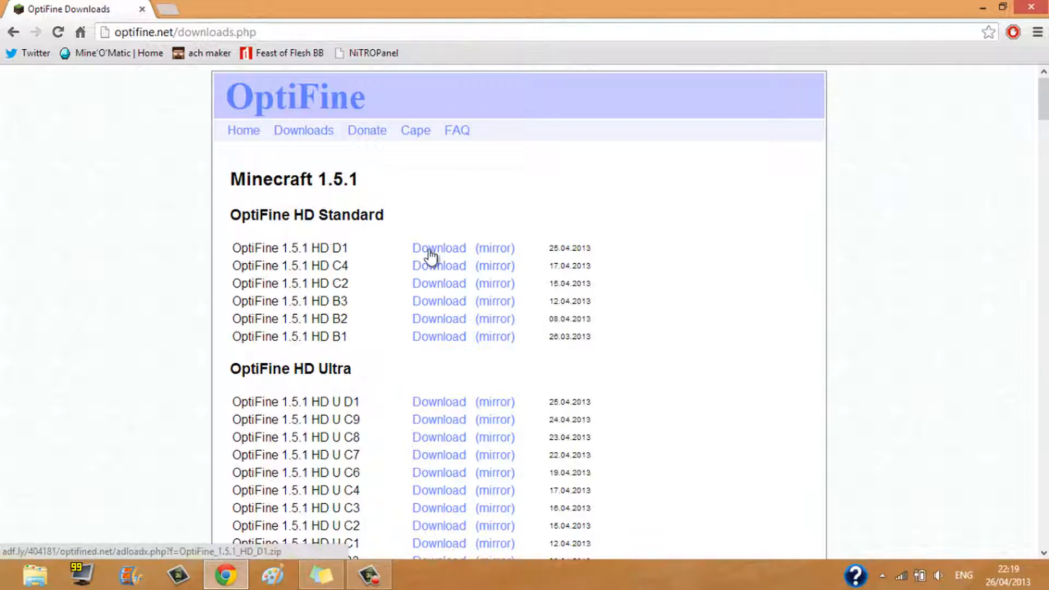
click(439, 248)
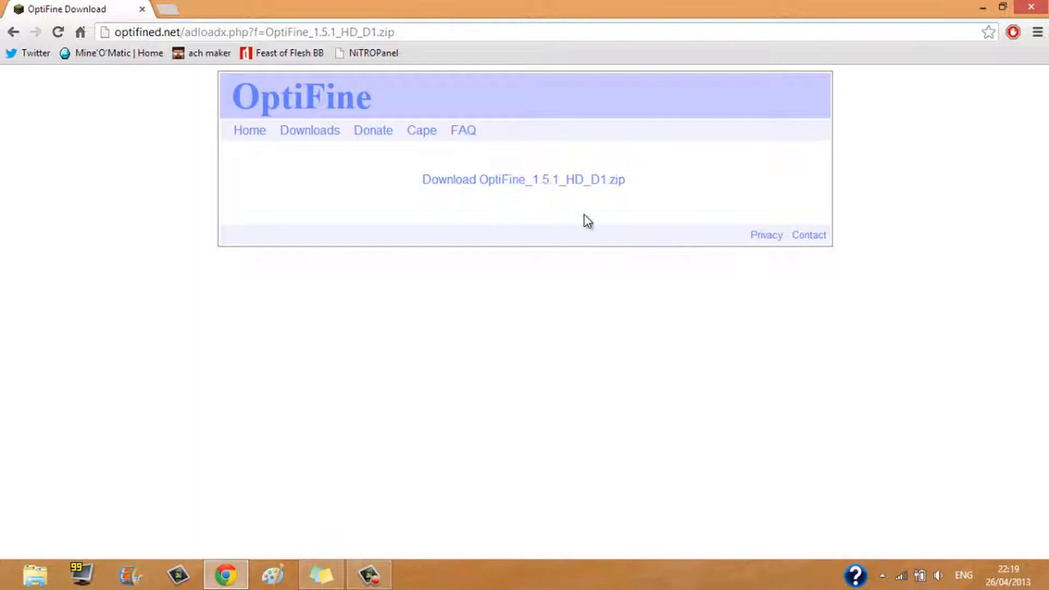
mouse_move(524, 180)
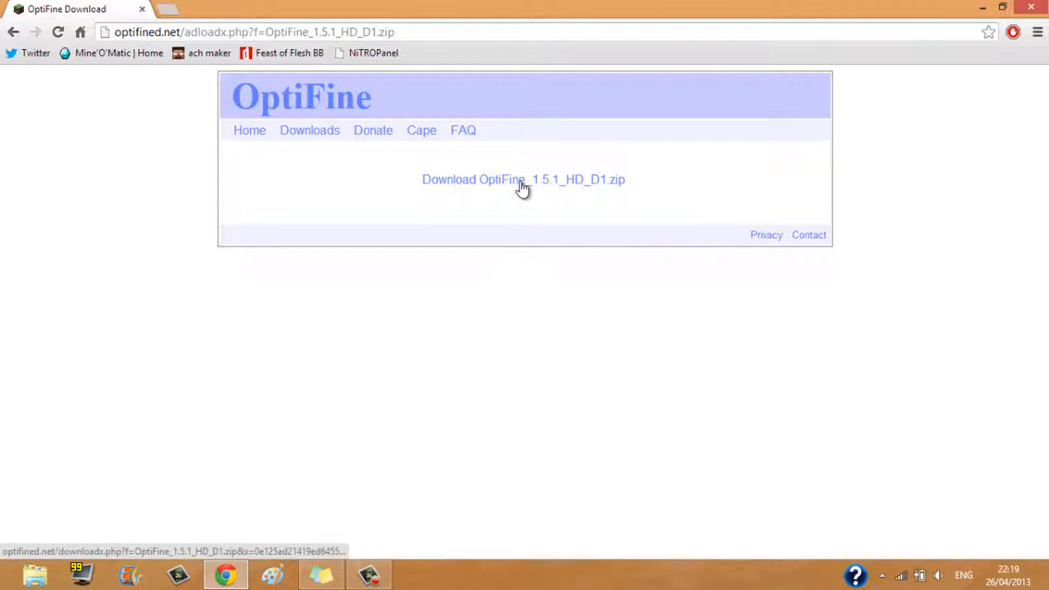
Download OptiFine_1.5.1_HD_D1.zip, then open the Roaming folder via a %appdata% search
click(523, 179)
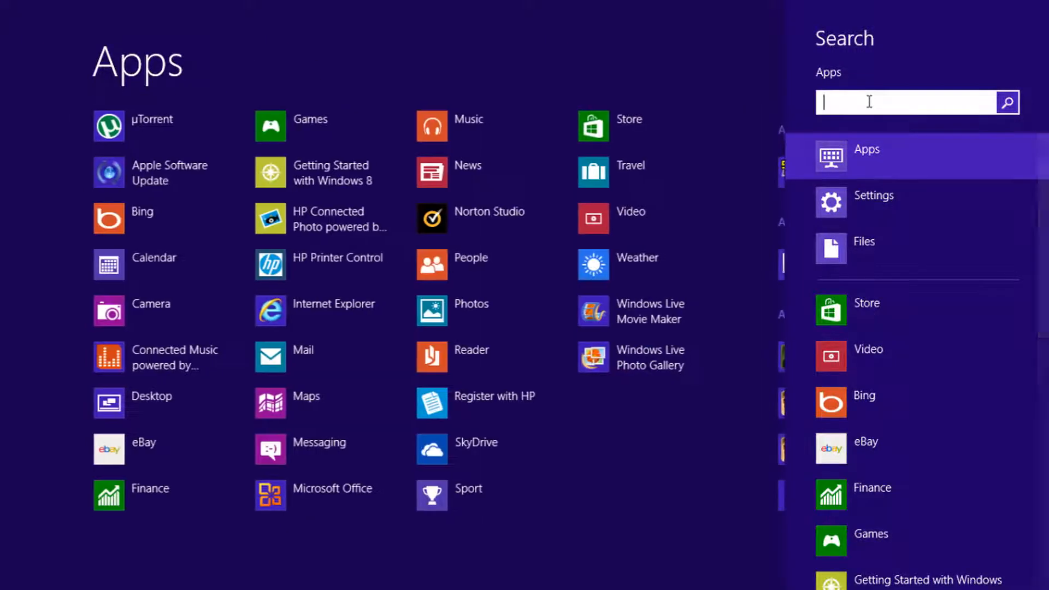
text(%appdata%)
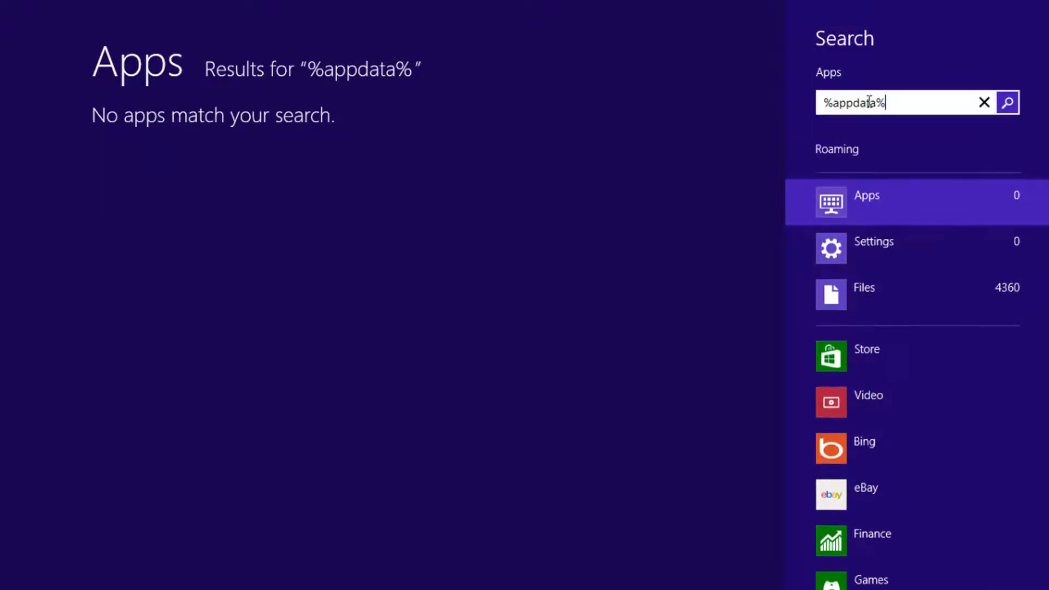
key(enter)
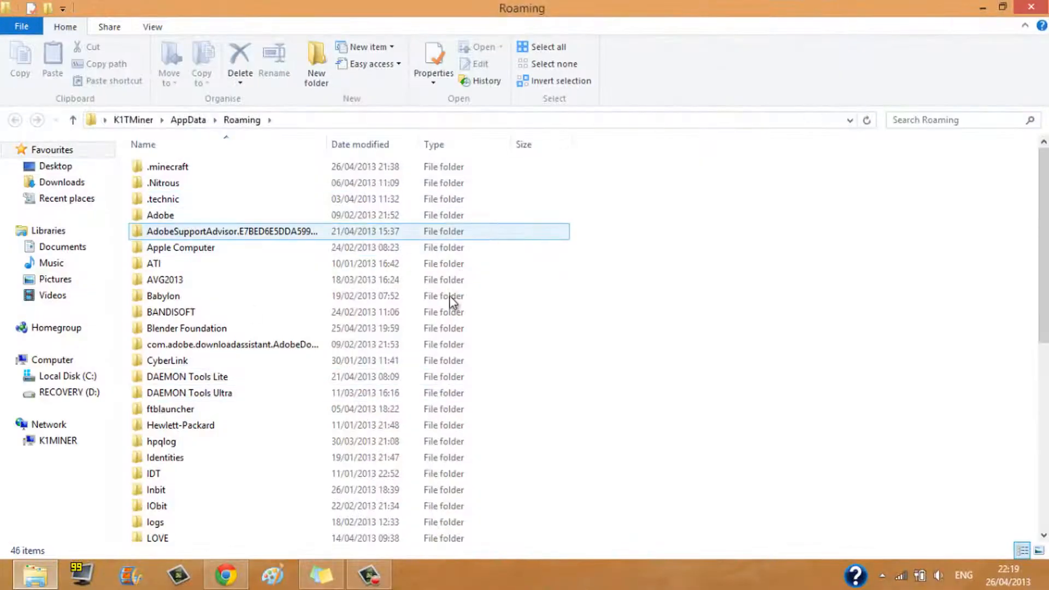
Browse into .minecraft\bin and open minecraft.jar with WinRAR archiver
click(167, 167)
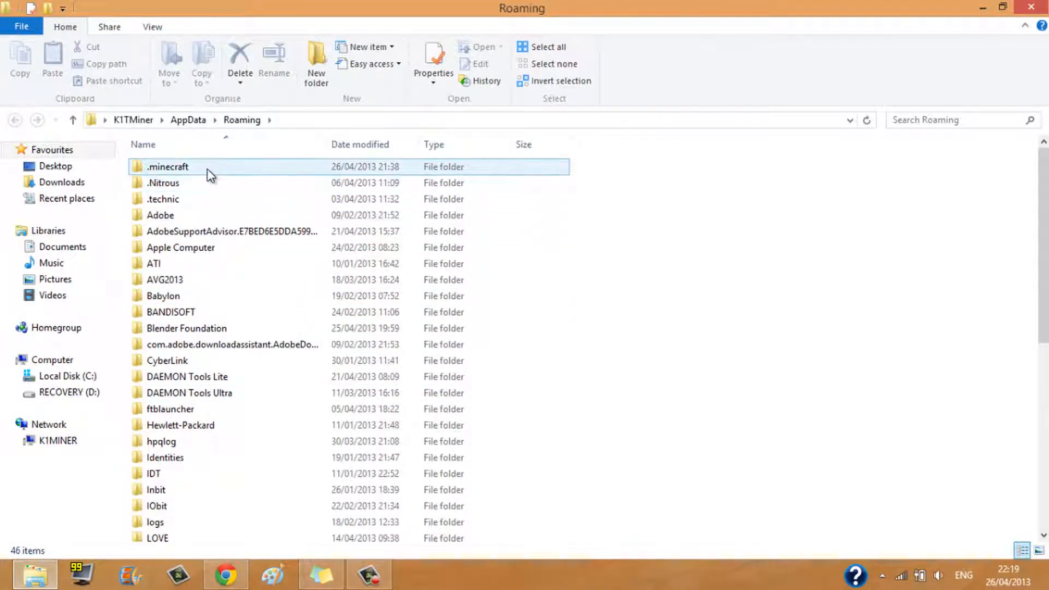
double_click(167, 167)
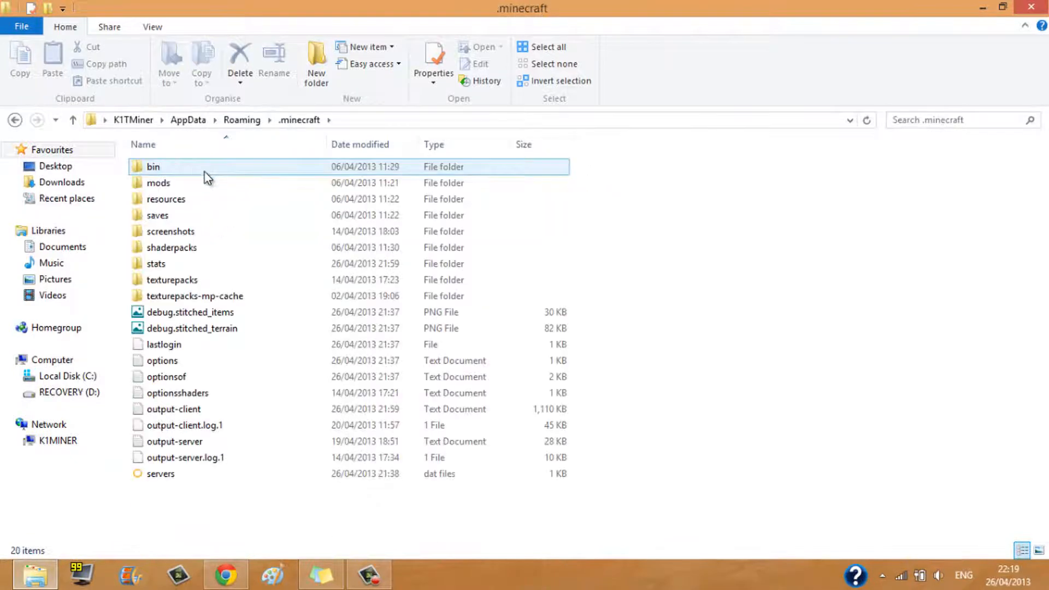
double_click(153, 167)
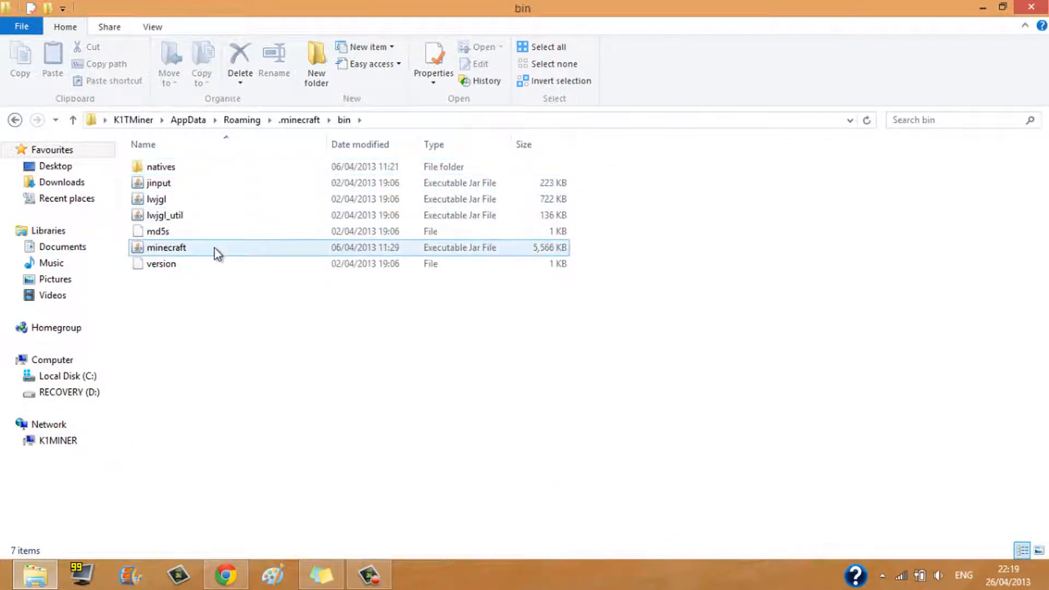
mouse_move(390, 254)
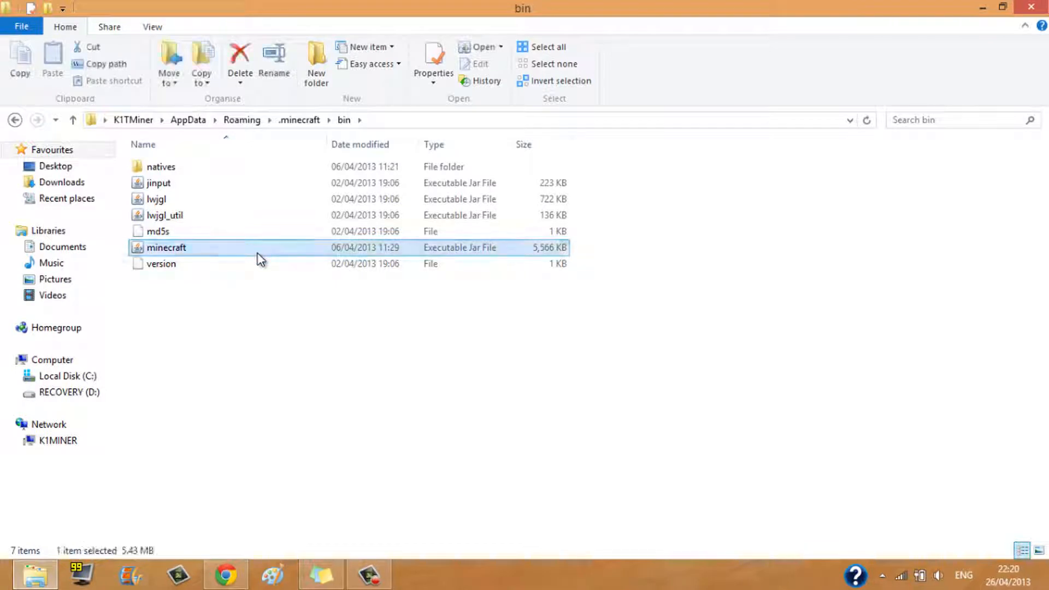
right_click(166, 247)
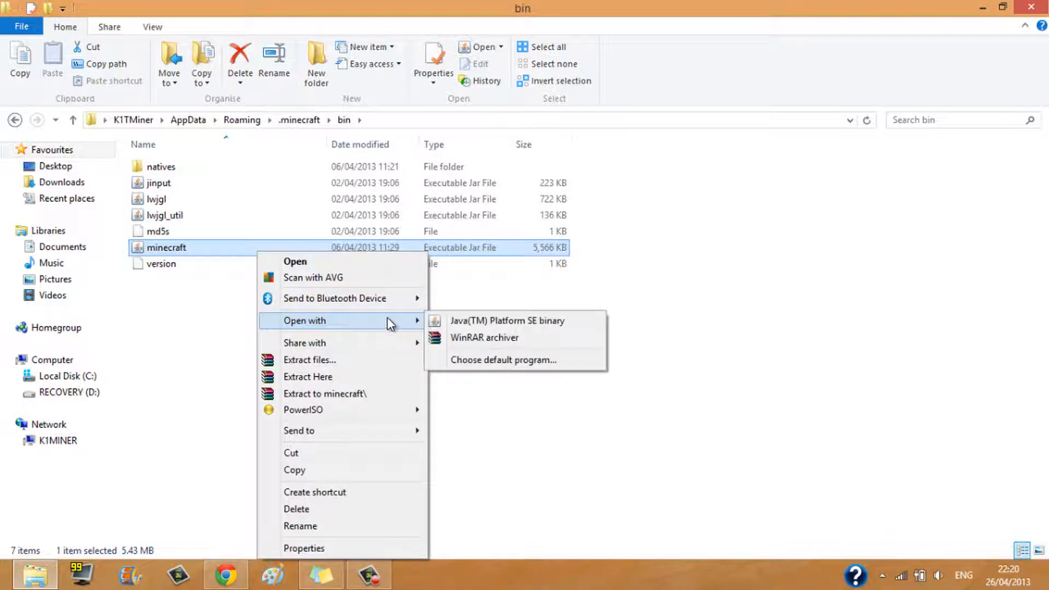
click(485, 337)
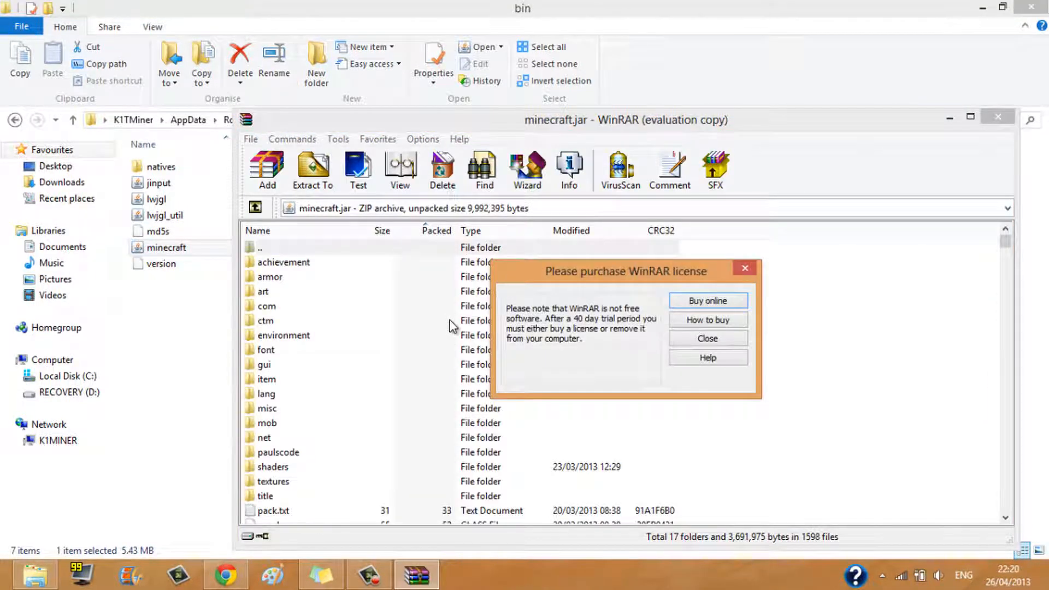
Close the WinRAR license reminder and maximize the minecraft.jar window
click(707, 337)
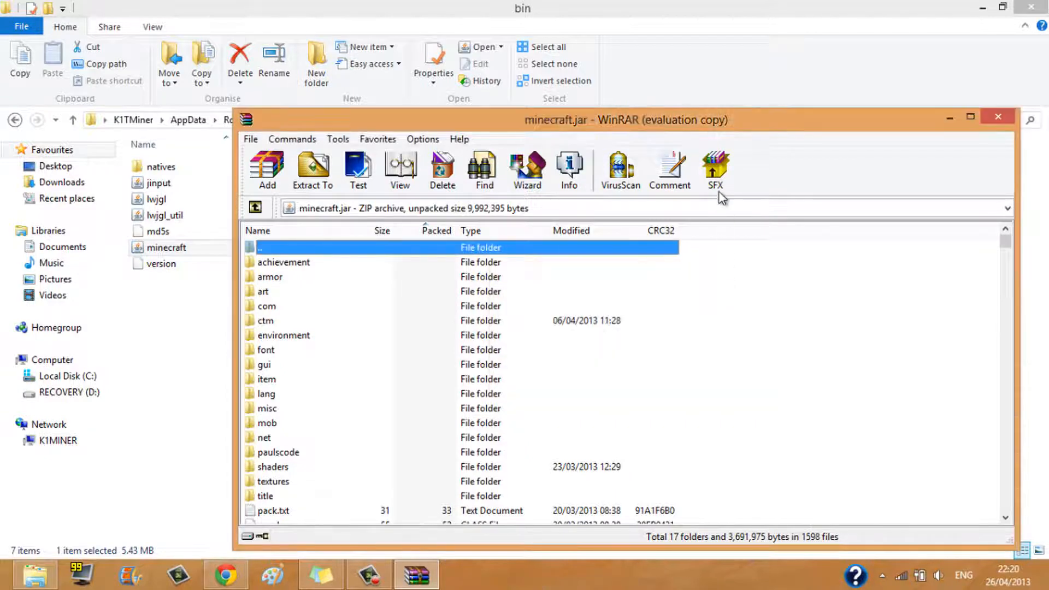
click(971, 115)
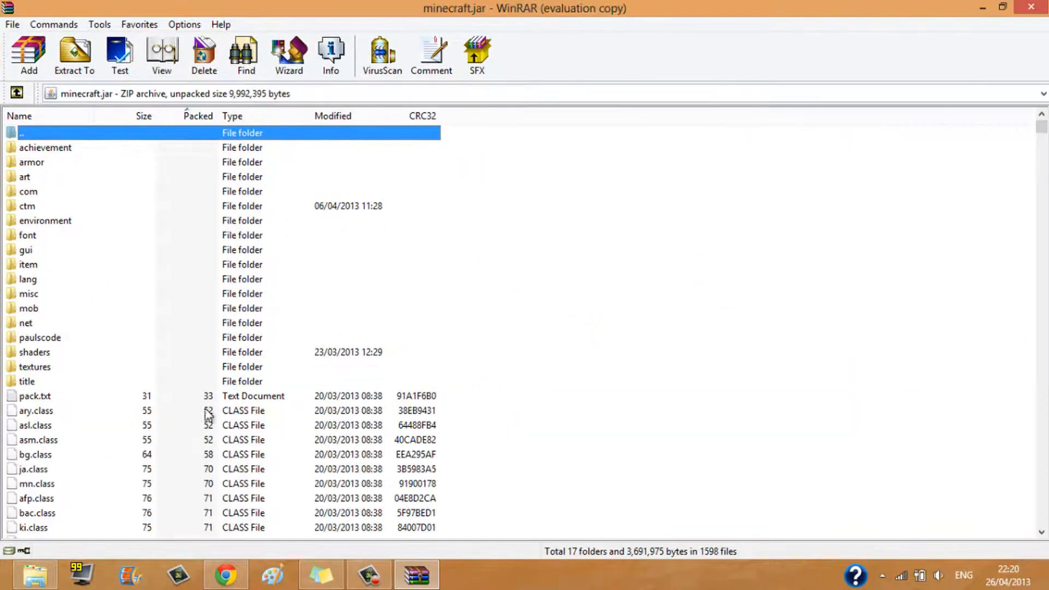
mouse_move(15, 163)
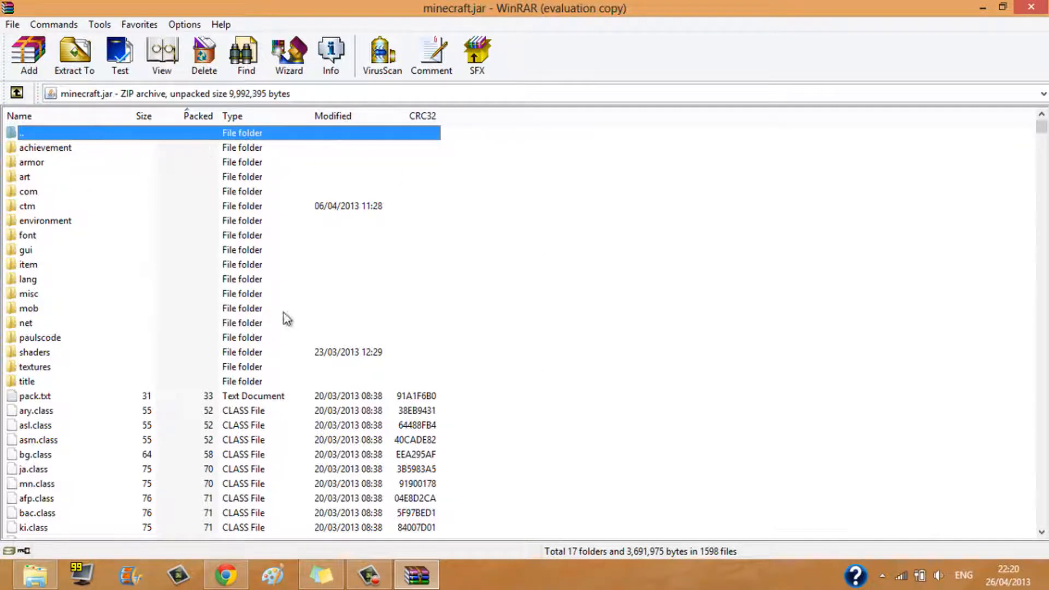
mouse_move(372, 296)
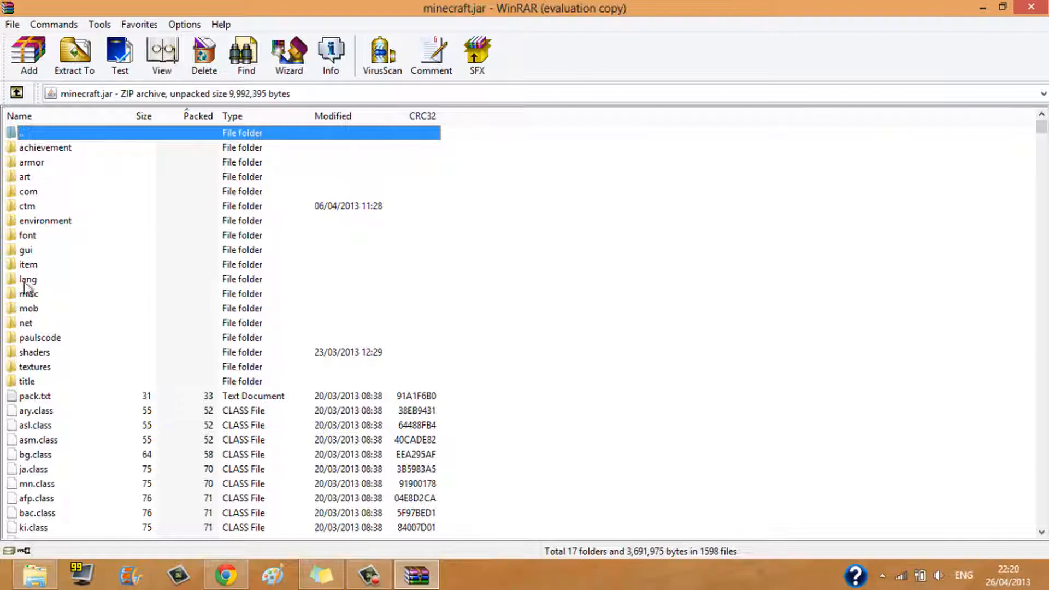
mouse_move(60, 287)
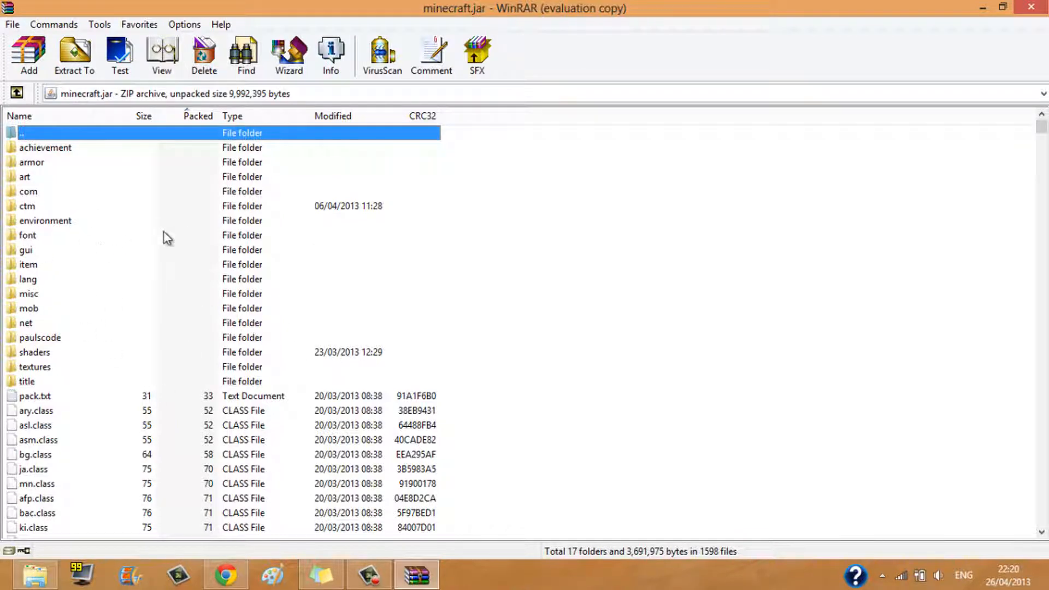
mouse_move(53, 246)
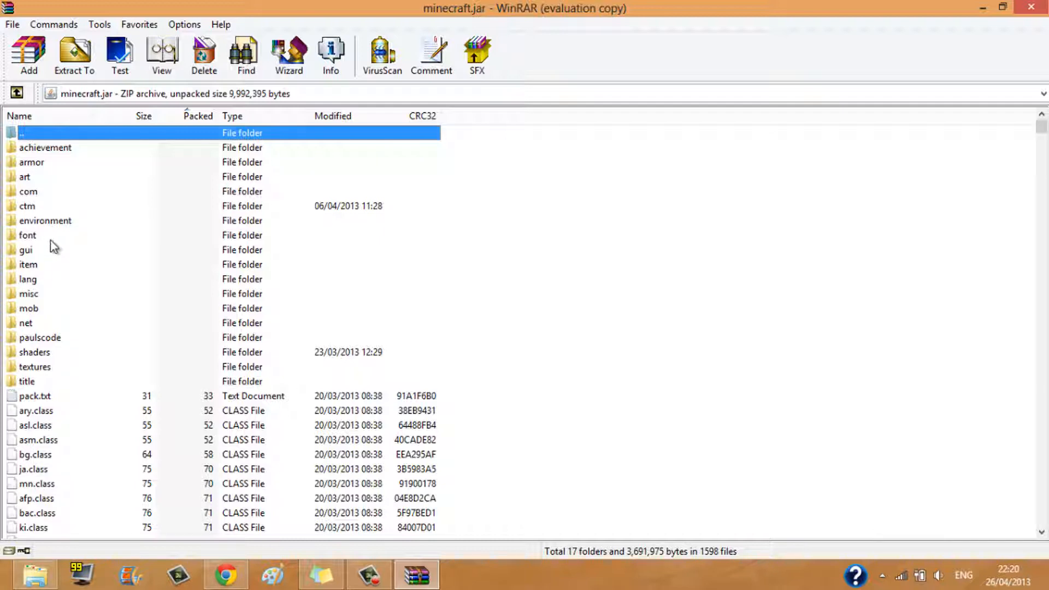
mouse_move(67, 249)
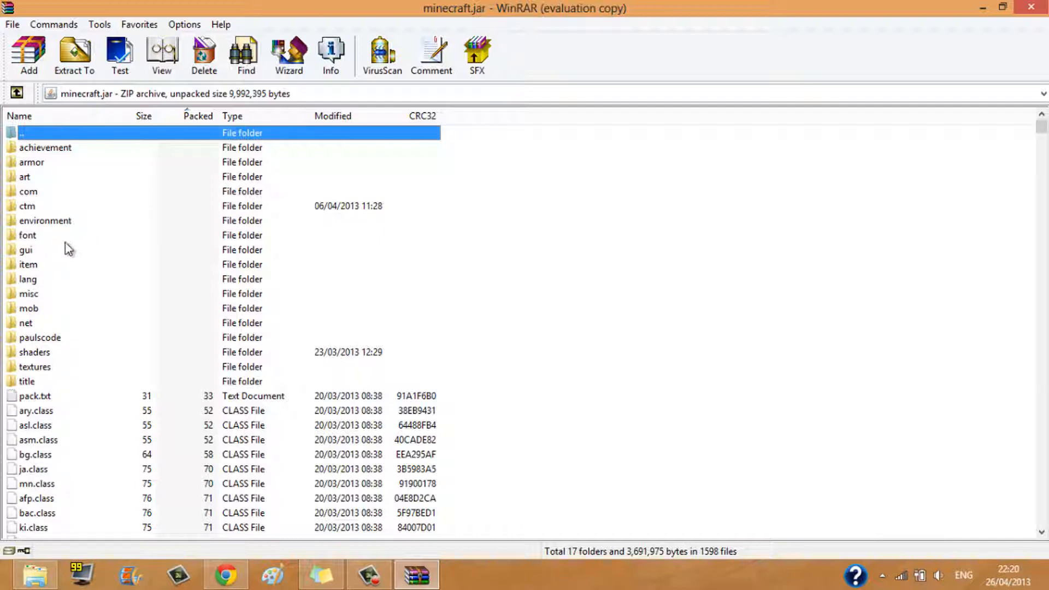
mouse_move(3, 248)
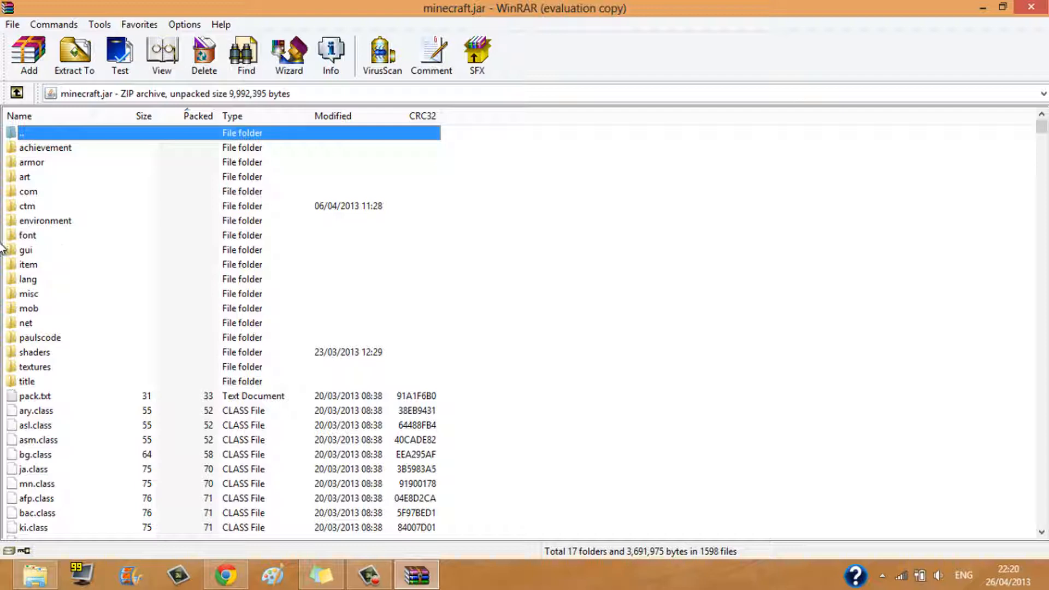
mouse_move(38, 260)
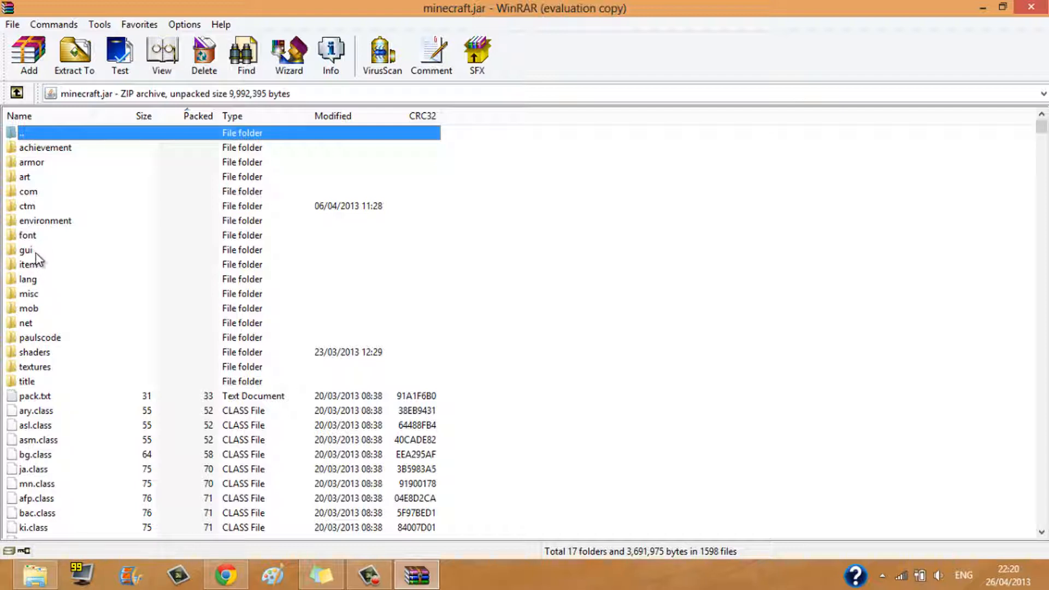
Open the downloaded OptiFine zip in WinRAR, dismiss the license reminder, then close WinRAR
click(226, 574)
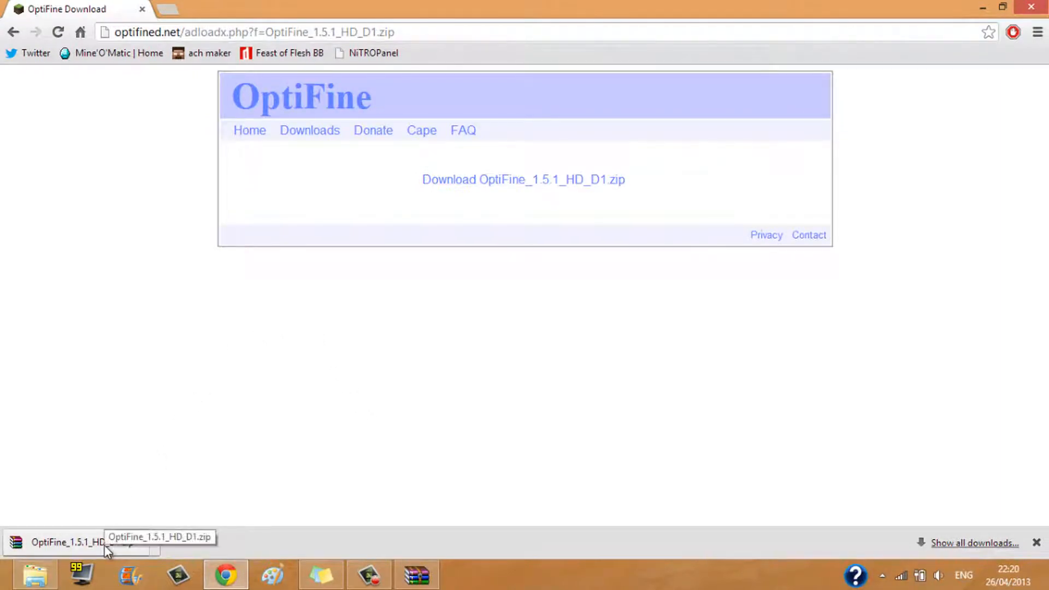
click(67, 542)
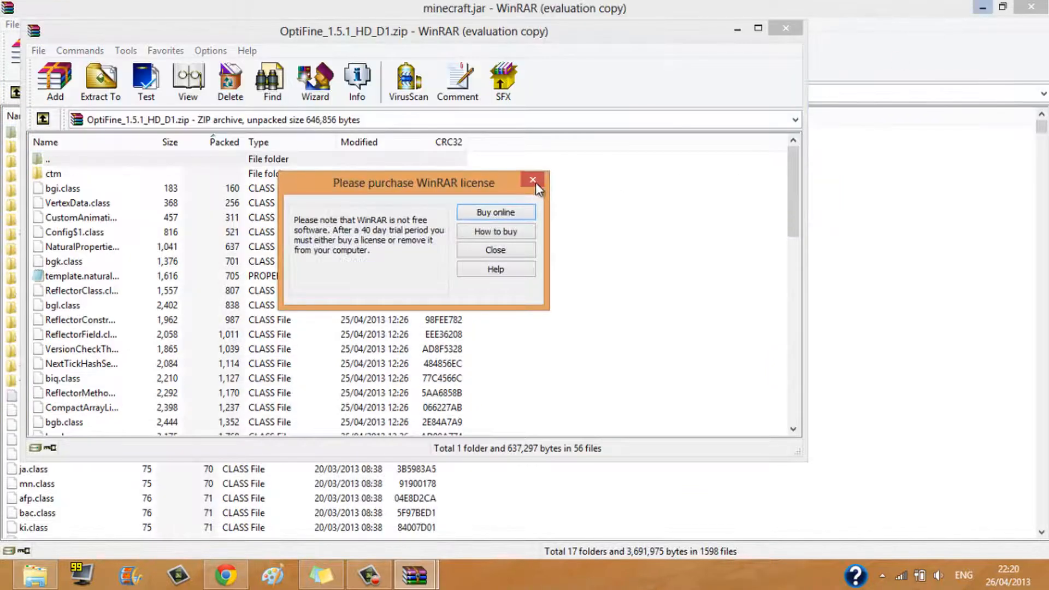
click(533, 181)
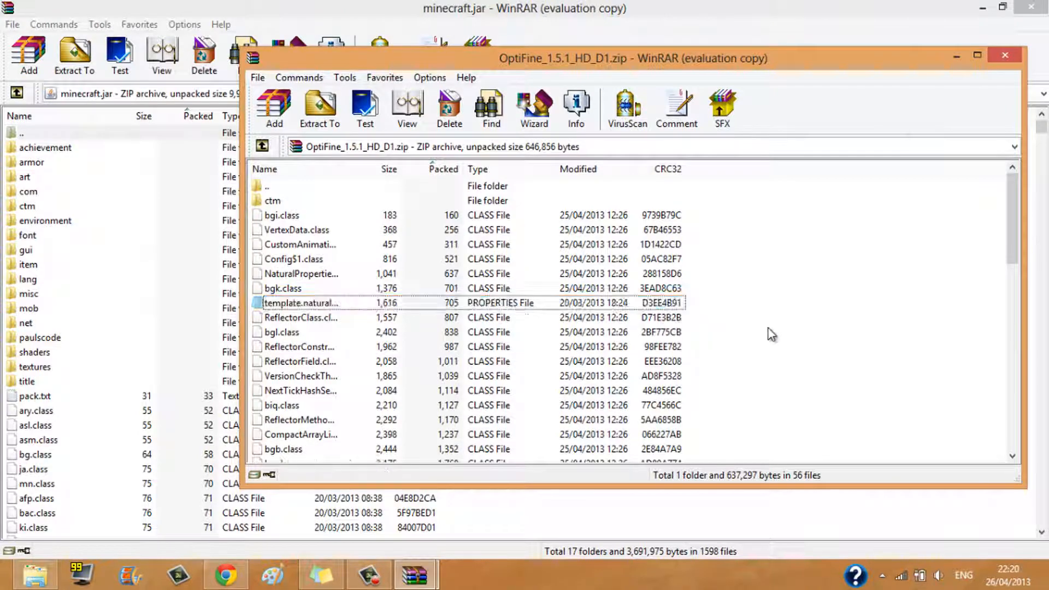
click(1006, 56)
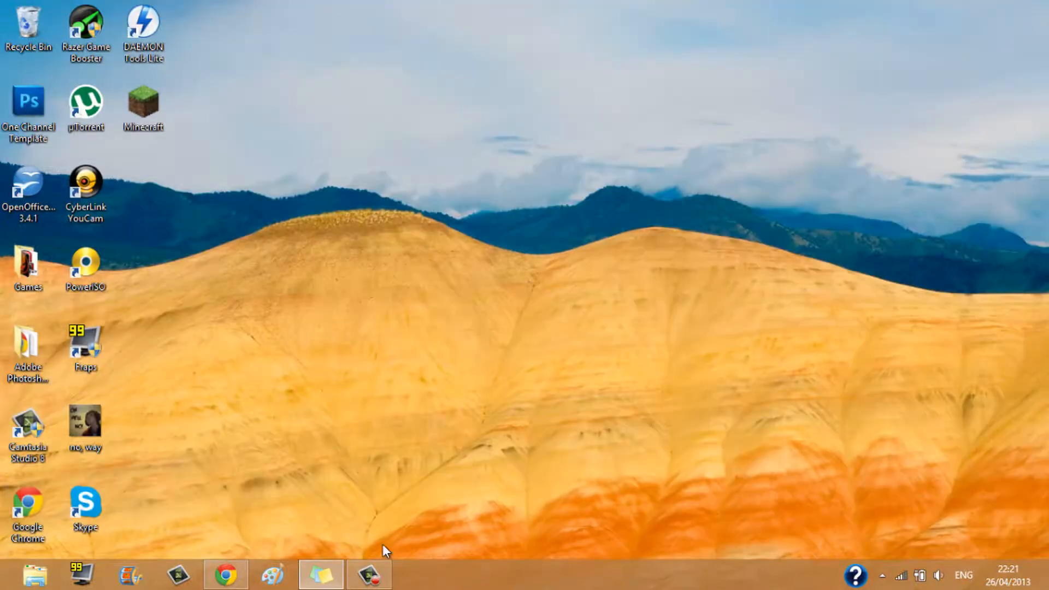
Launch Minecraft from its desktop shortcut and log in with the account password
click(28, 188)
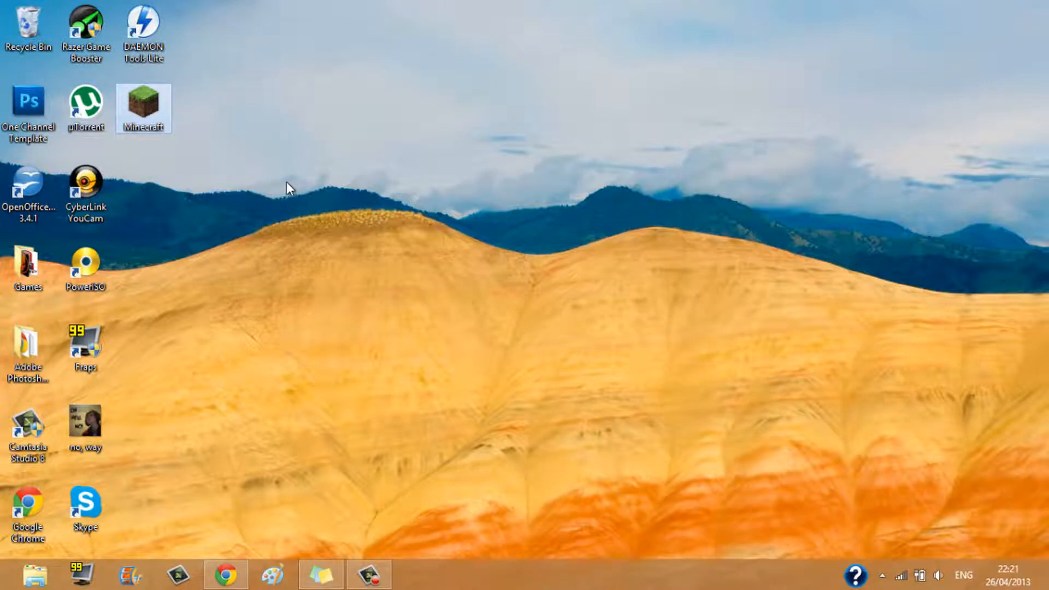
double_click(142, 104)
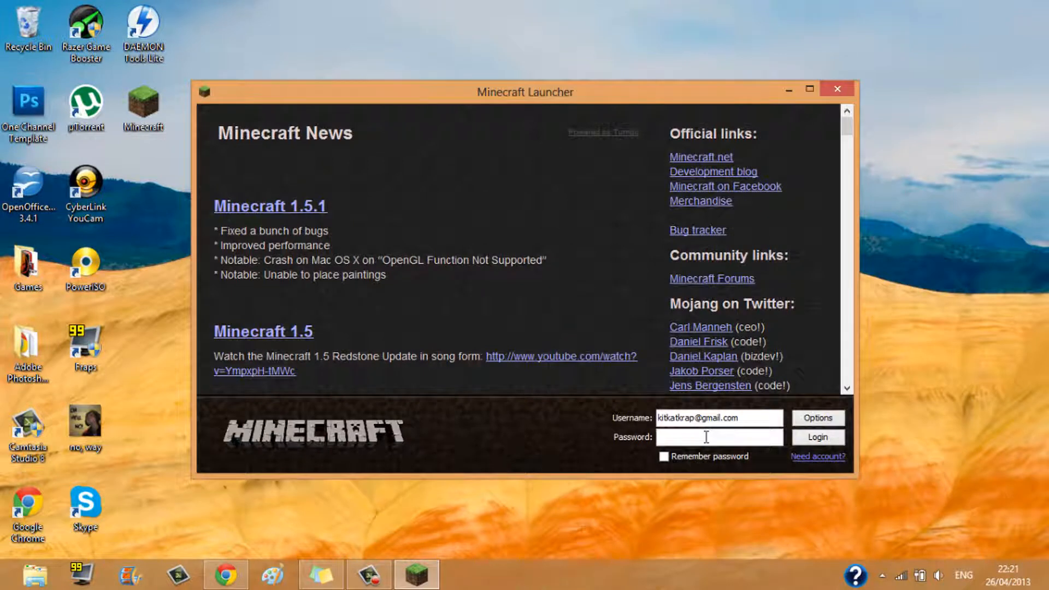
text(password)
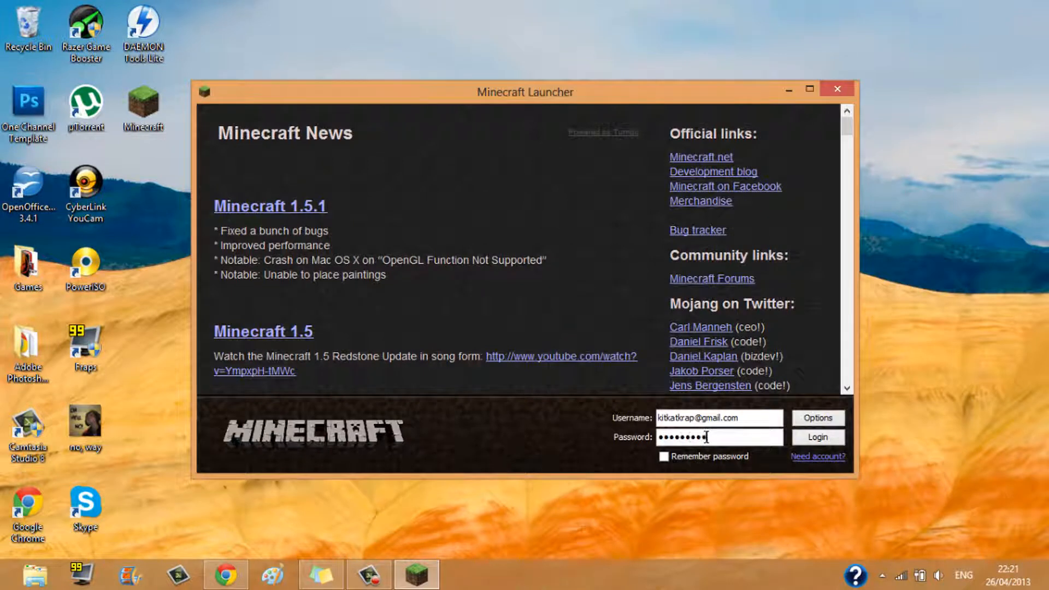
click(816, 437)
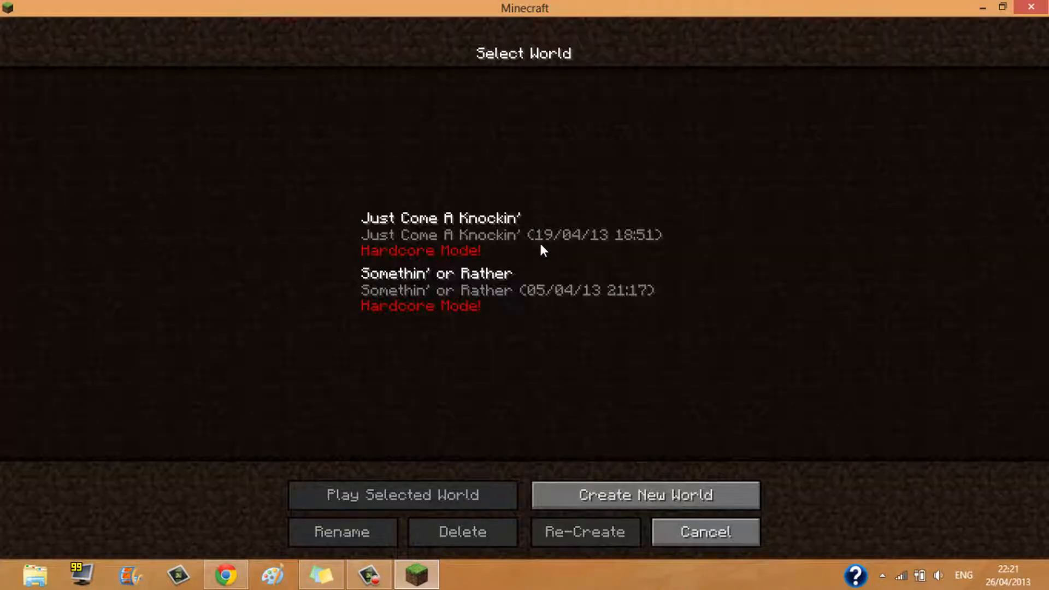
Select the hardcore world 'Just Come A Knockin'' and play it
click(525, 234)
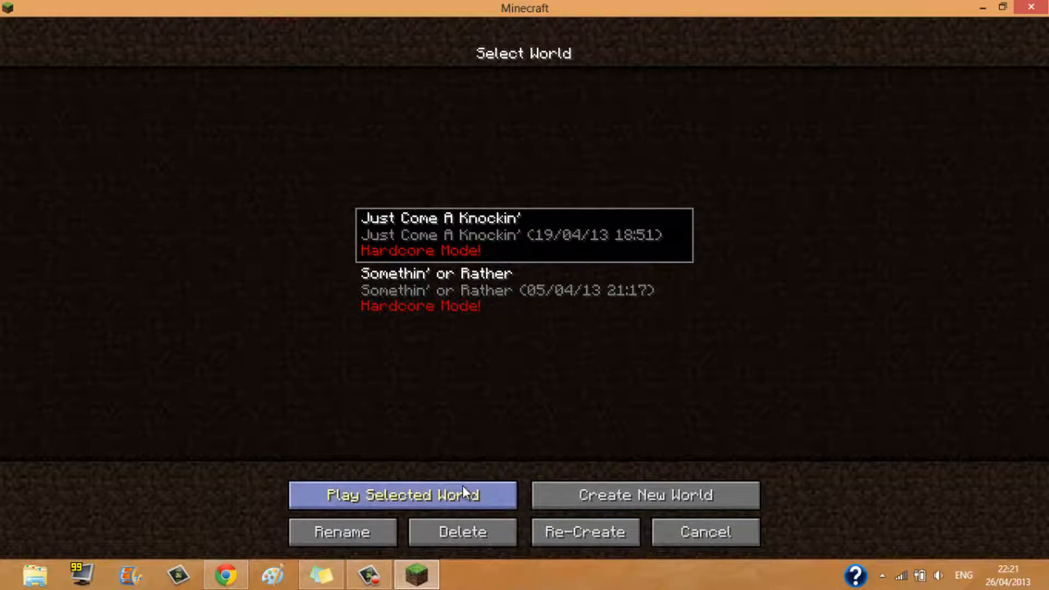
click(402, 495)
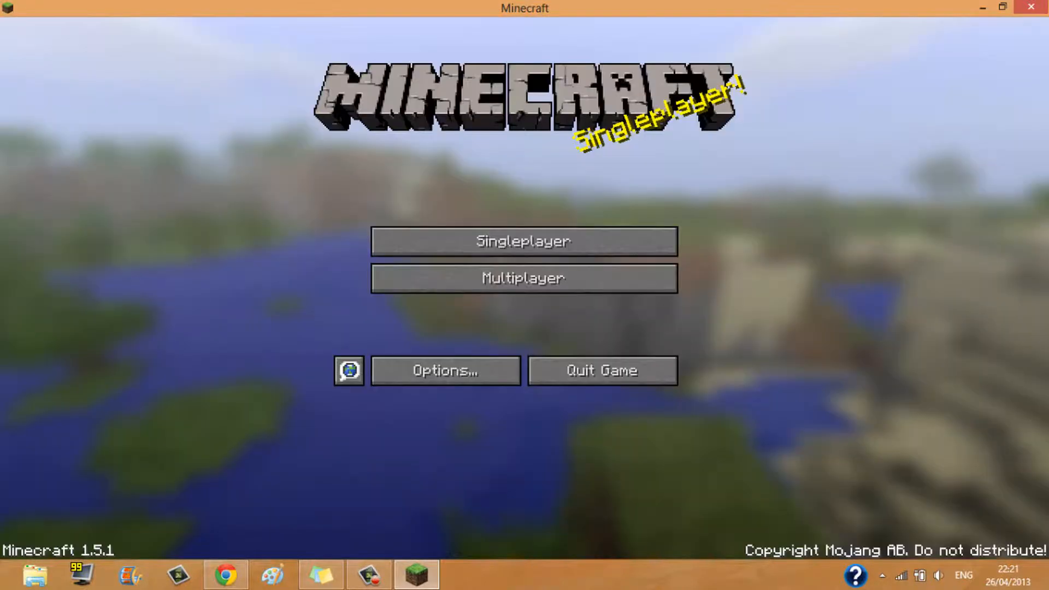
click(524, 241)
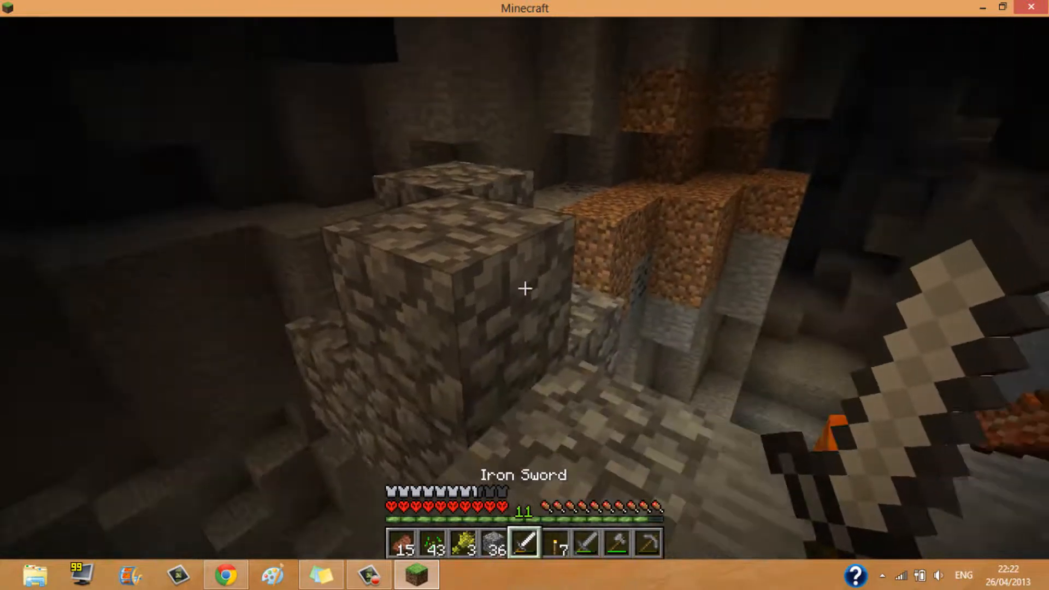
Pause the game, review the OptiFine options under Options > Video Settings, then exit
key(Escape)
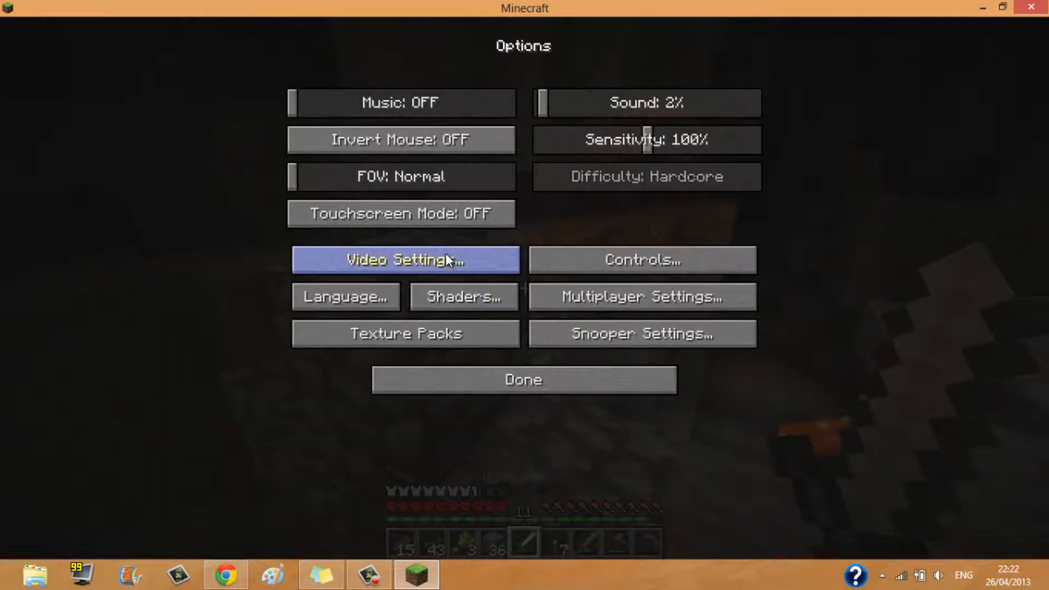
click(402, 259)
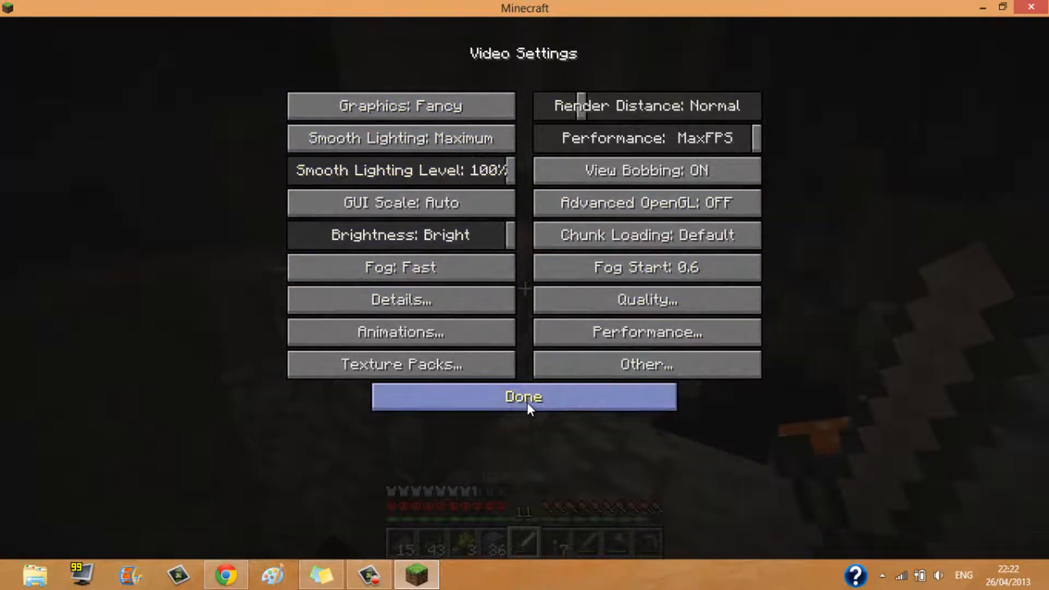
mouse_move(645, 170)
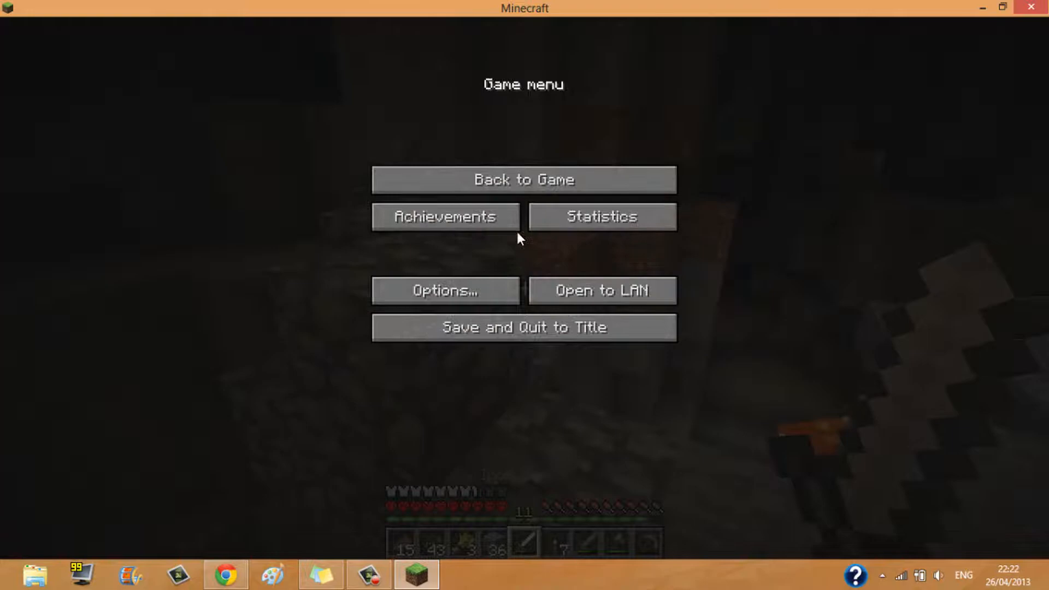
click(524, 179)
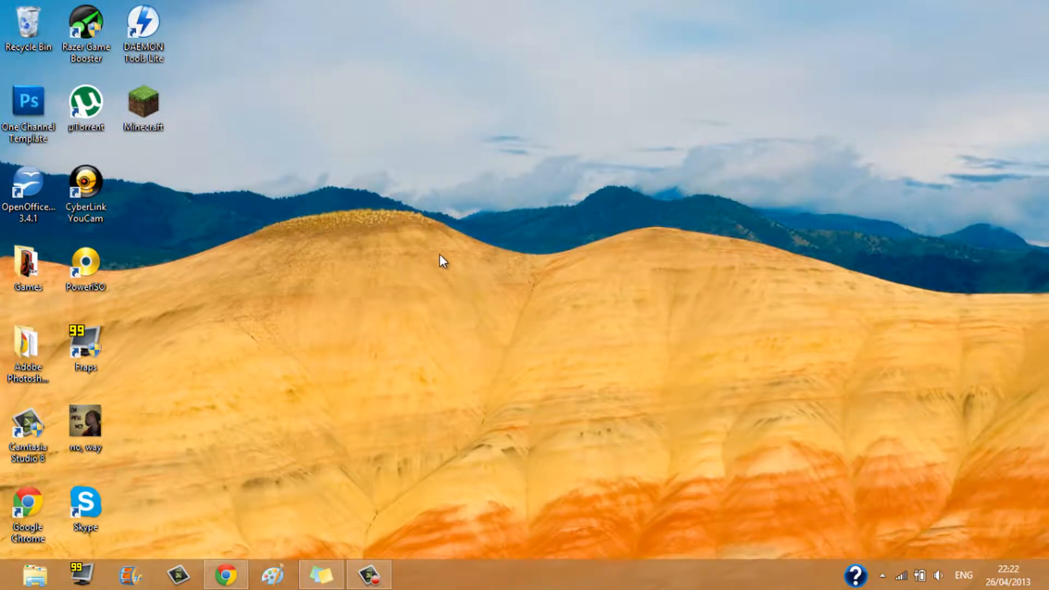
mouse_move(409, 562)
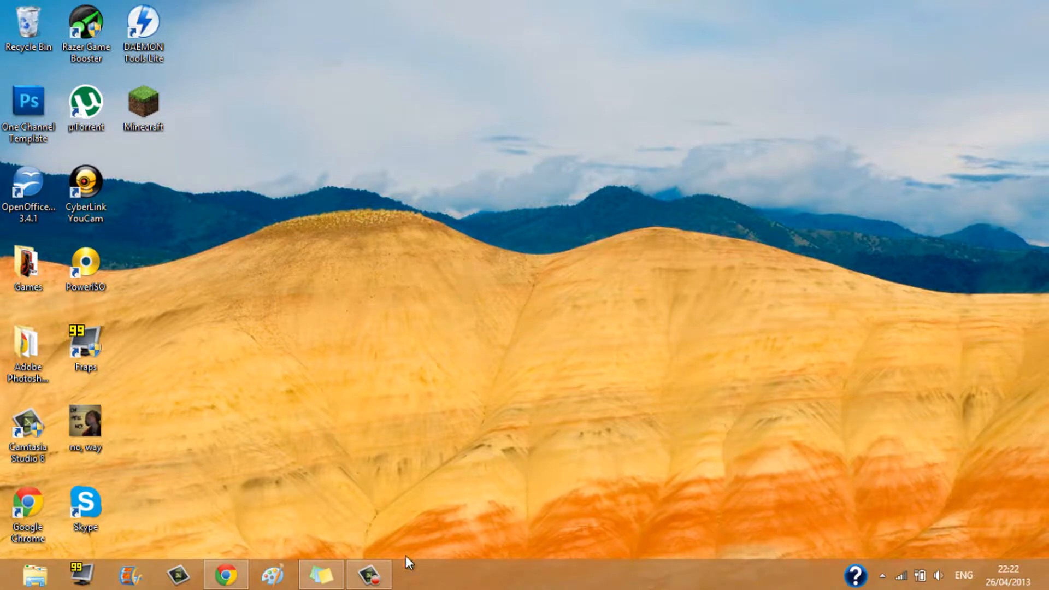